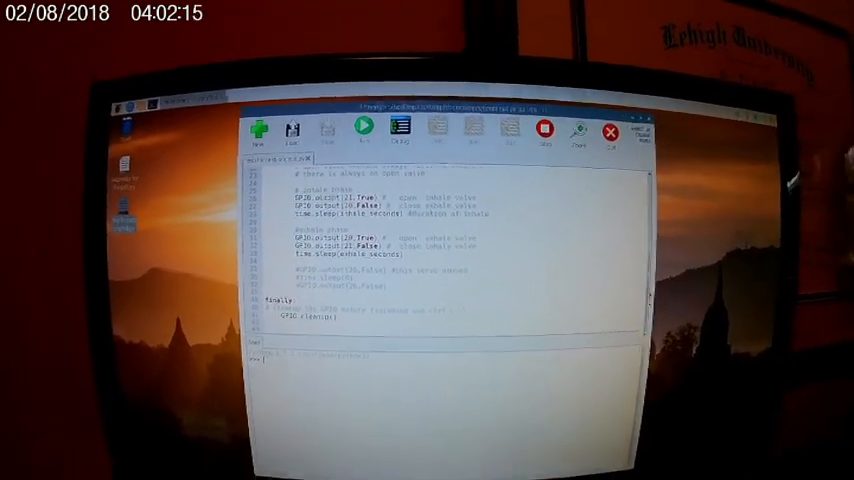
Run the valve-control script and answer the inhale-duration prompt with 3 seconds.
left_click(372, 132)
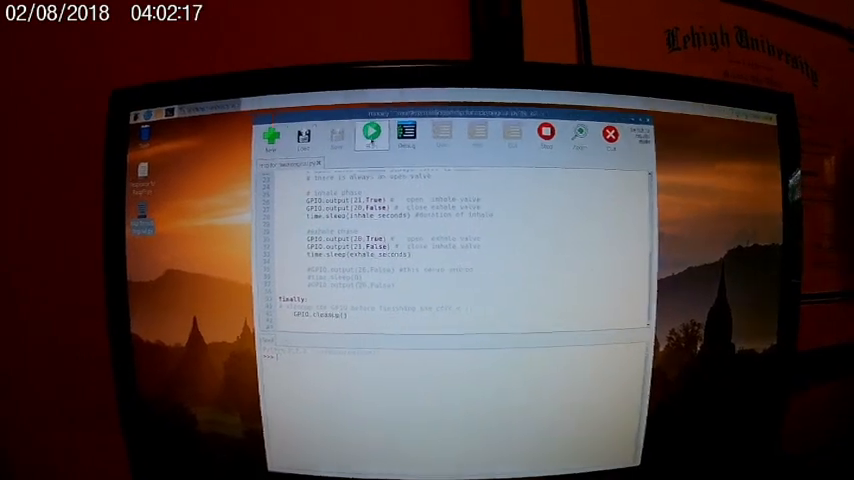
left_click(370, 132)
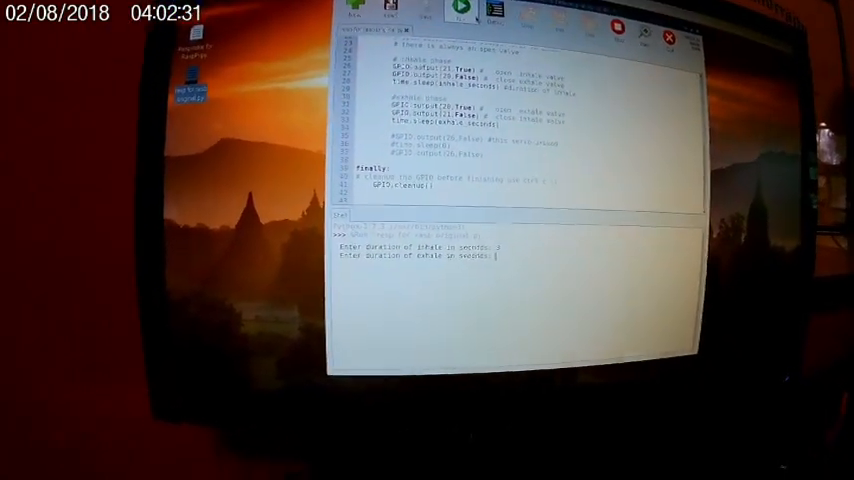
type("3")
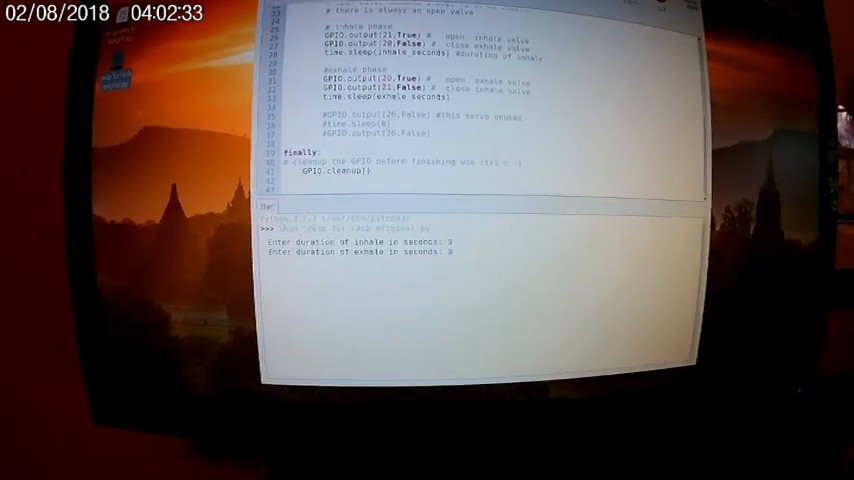